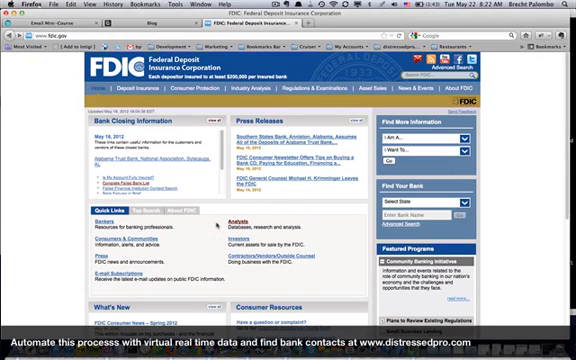
Scroll to the Analysts quick link and decline the ForeSee feedback survey.
scroll("down", 3)
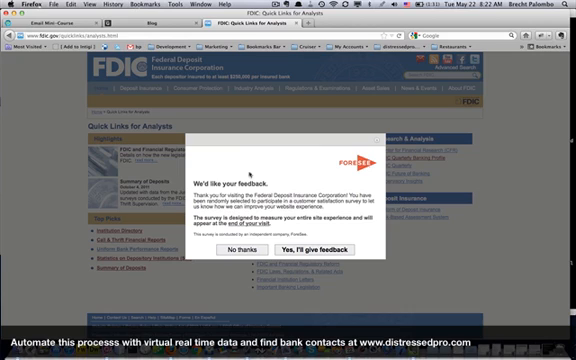
left_click(243, 241)
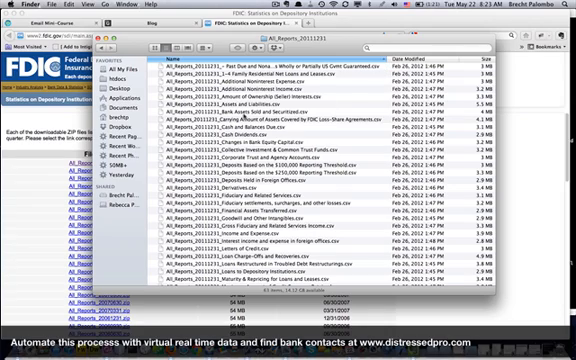
Select All_Reports_20111231_Other Real Estate Owned.csv in the extracted file list.
scroll("down", 3)
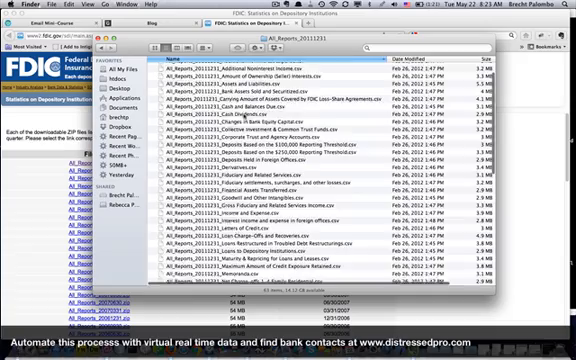
scroll("down", 3)
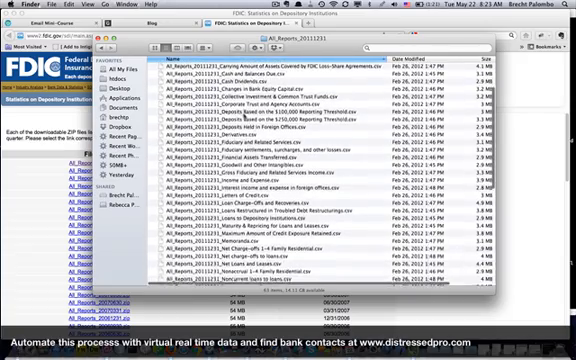
scroll("down", 3)
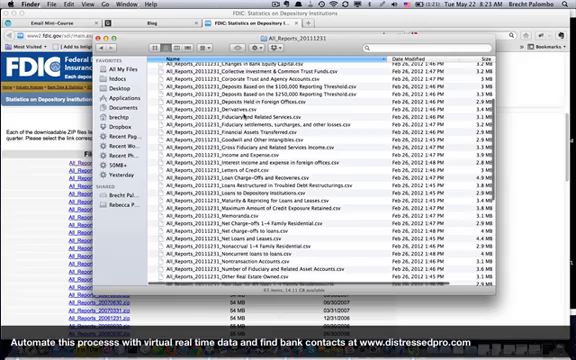
scroll("down", 3)
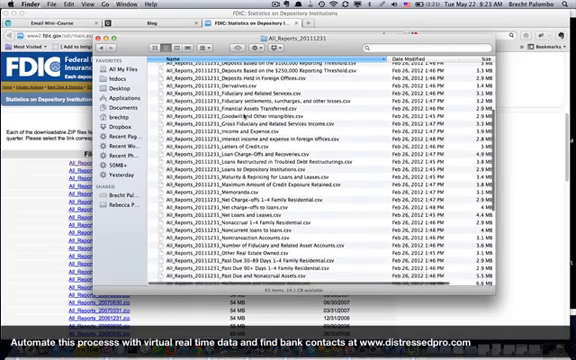
scroll("down", 3)
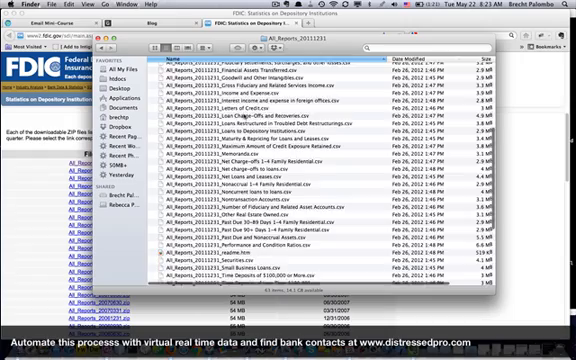
scroll("down", 3)
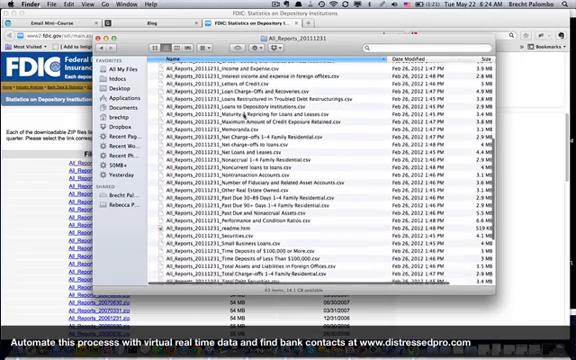
scroll("down", 3)
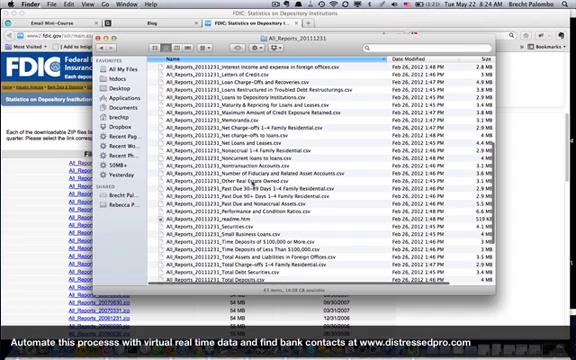
left_click(300, 184)
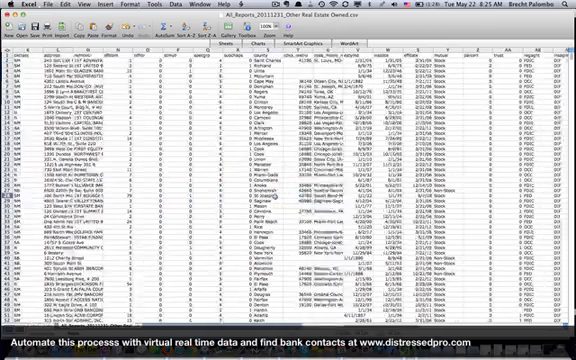
Scroll the Excel sheet right to the REO data columns around AG–AX.
scroll("right", 3)
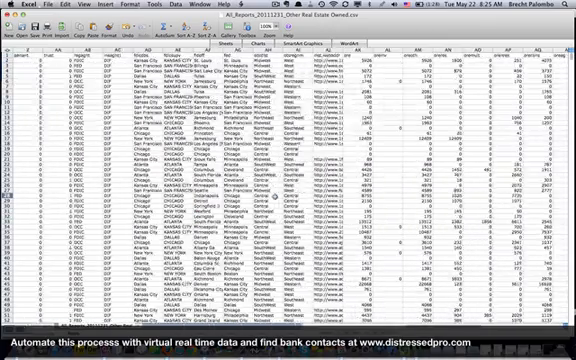
scroll("right", 3)
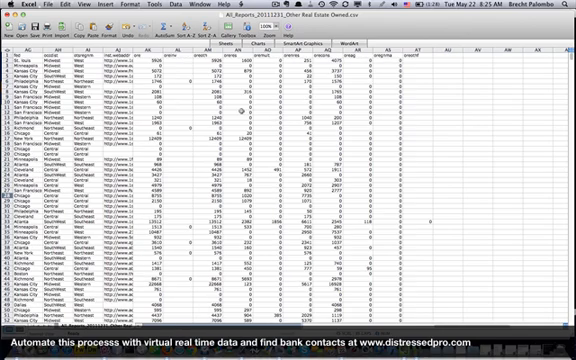